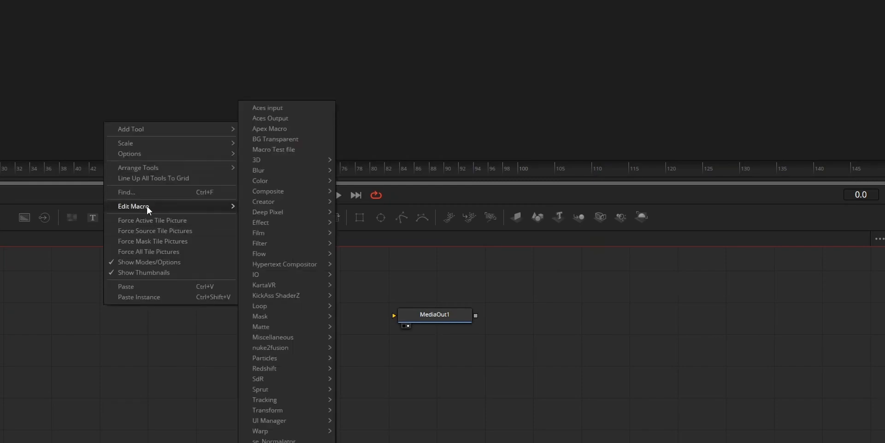
mouse_move(273, 149)
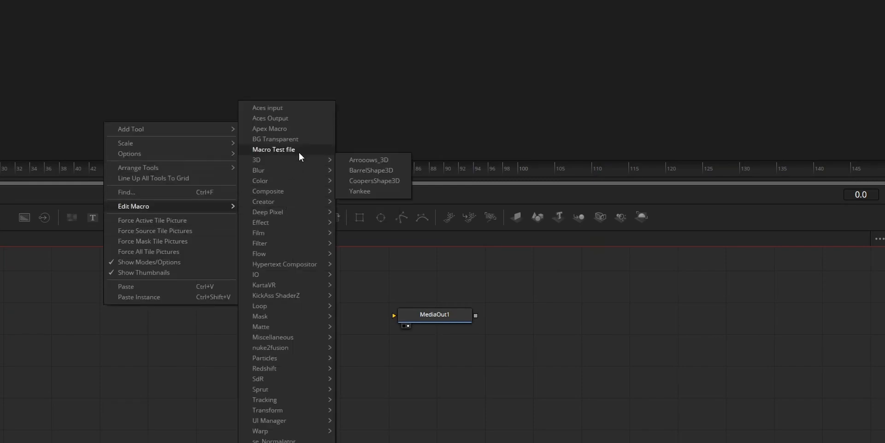
- Save the Macro Test file macro out as a group .setting file
click(273, 149)
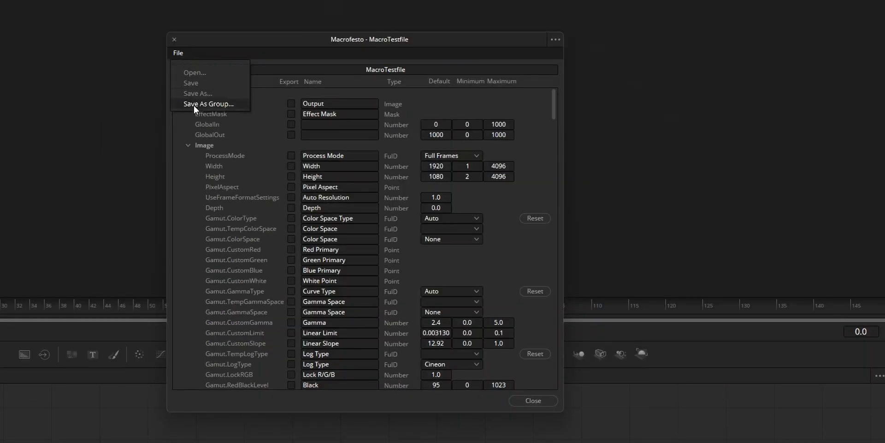
click(209, 104)
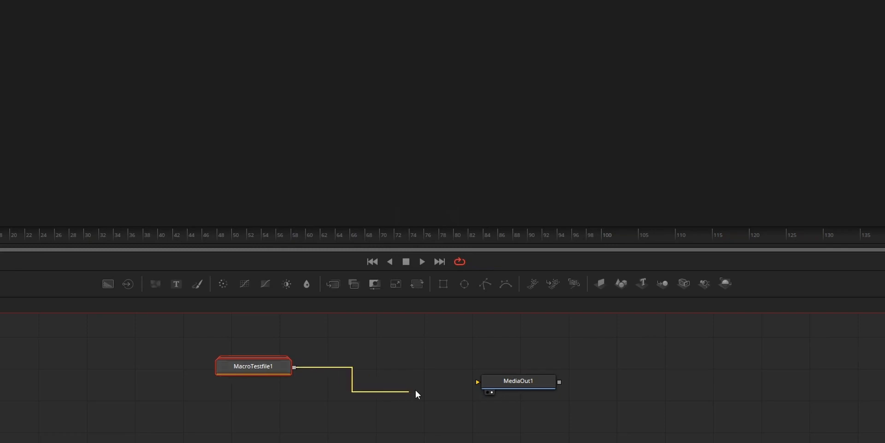
- Edit the .setting file in Notepad, replacing MacroOperator with GroupOperator
right_click(320, 173)
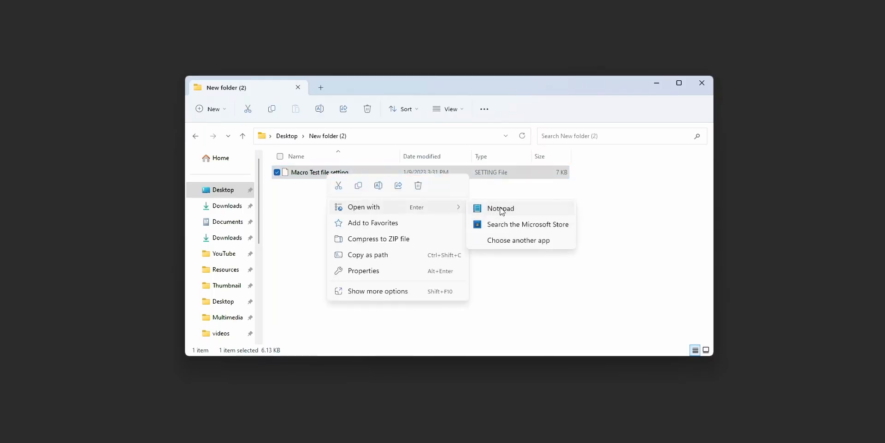
click(500, 207)
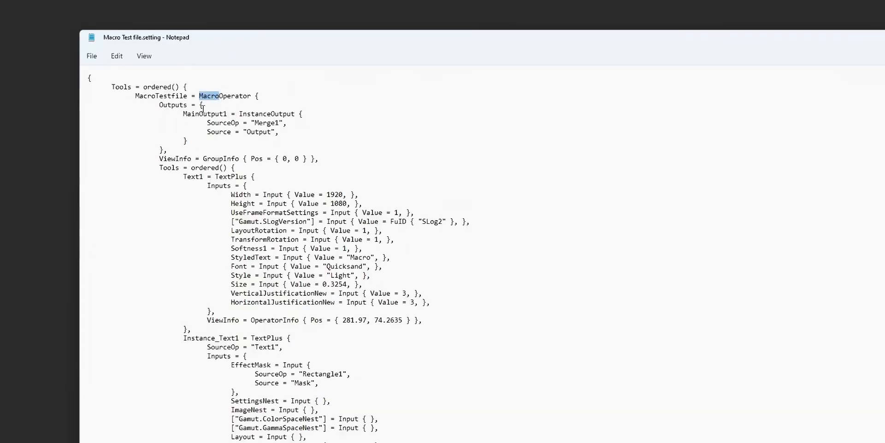
text(GroupOperator)
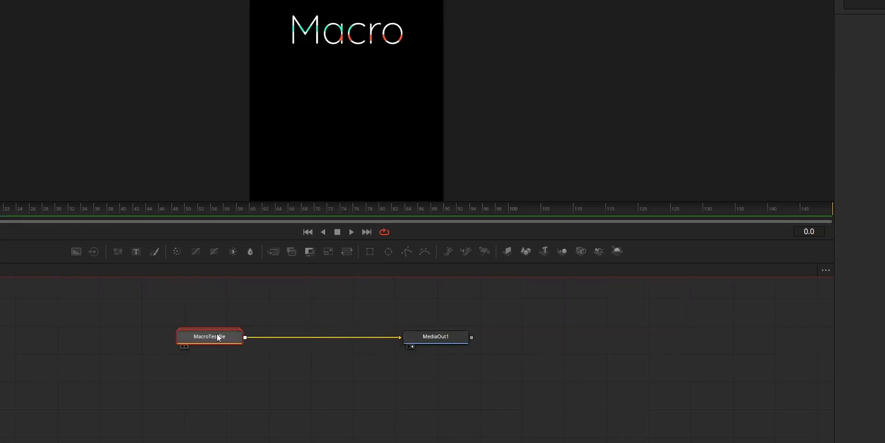
- Expand the MacroTestfile group to reveal its Background, Text, Rectangle and Merge nodes
double_click(209, 335)
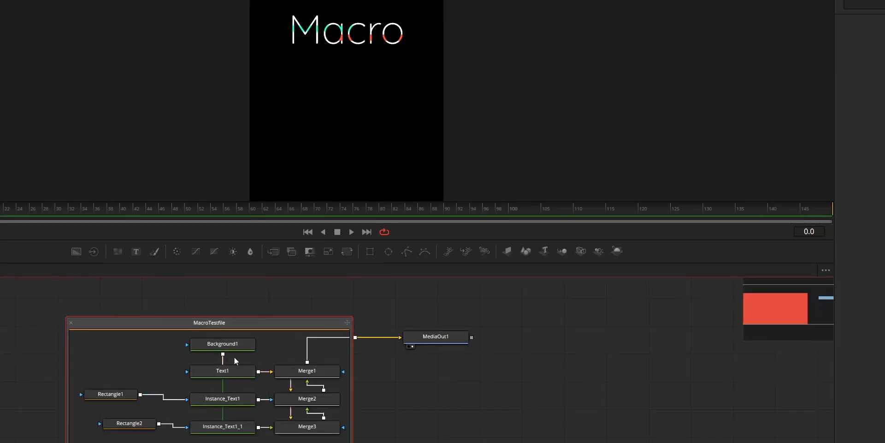